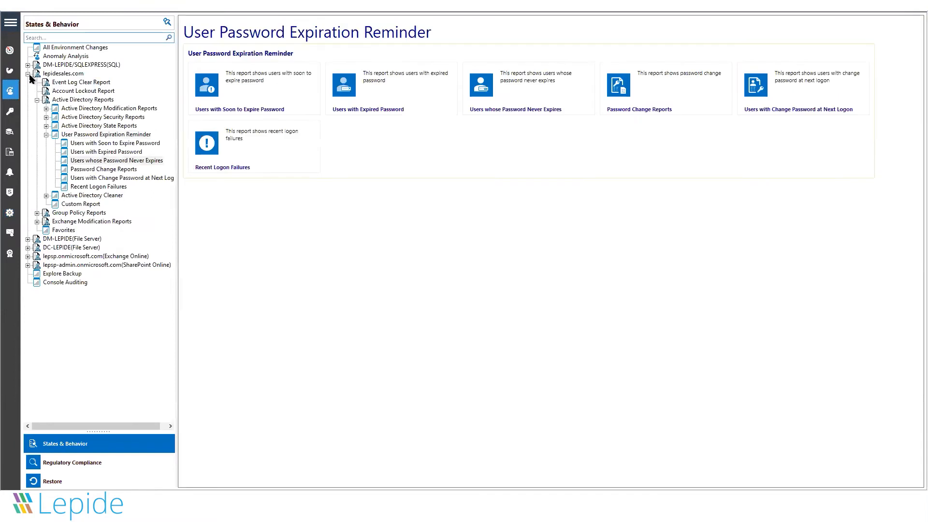
- Collapse the lepidesales.com branch and show the All Environment Changes report (No Data Found)
left_click(28, 73)
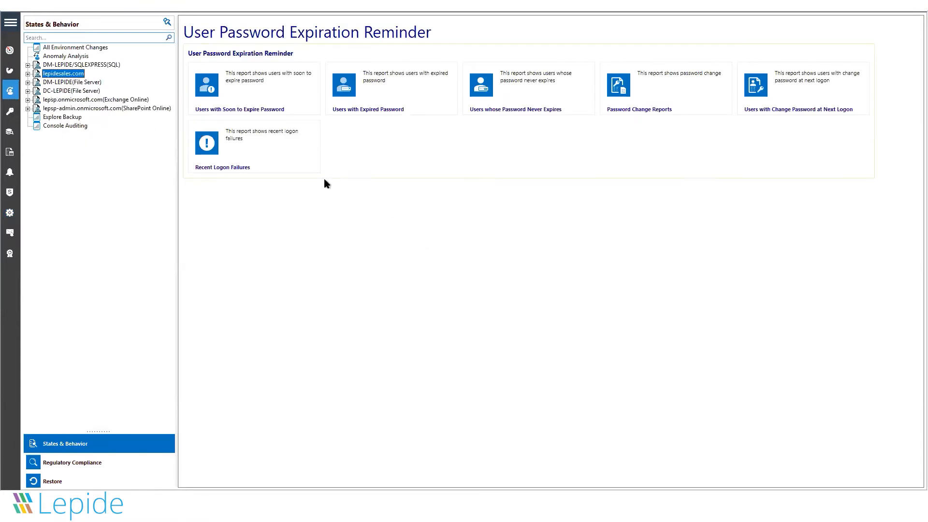
left_click(97, 37)
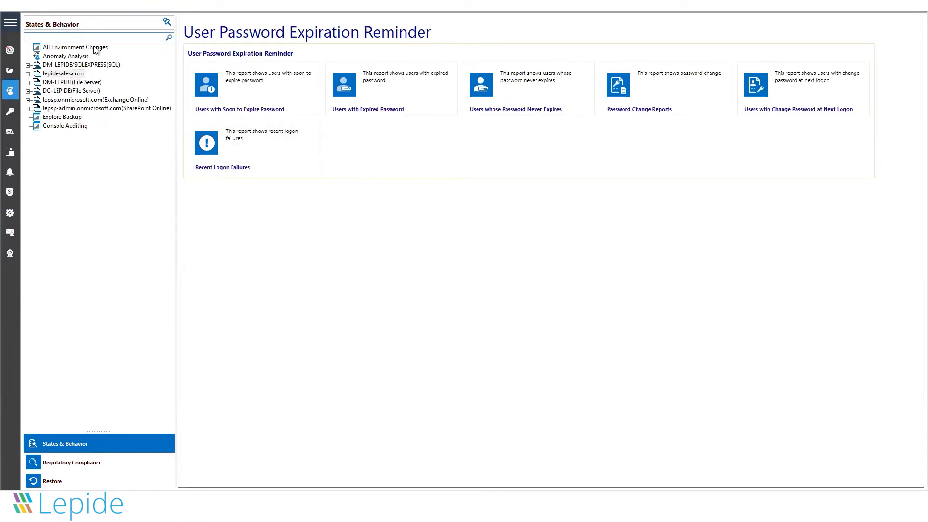
left_click(76, 47)
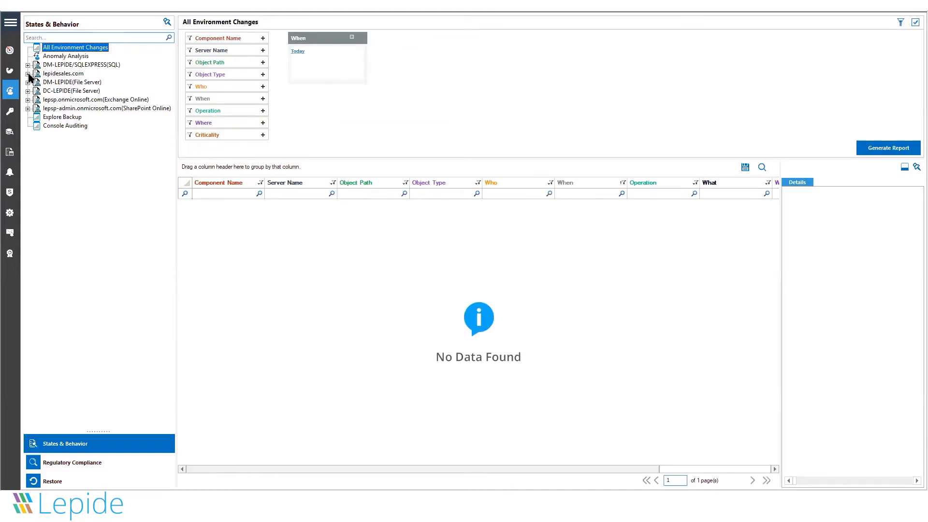
- Expand lepidesales.com, Active Directory State Reports and Organization Unit Reports in the tree
left_click(28, 74)
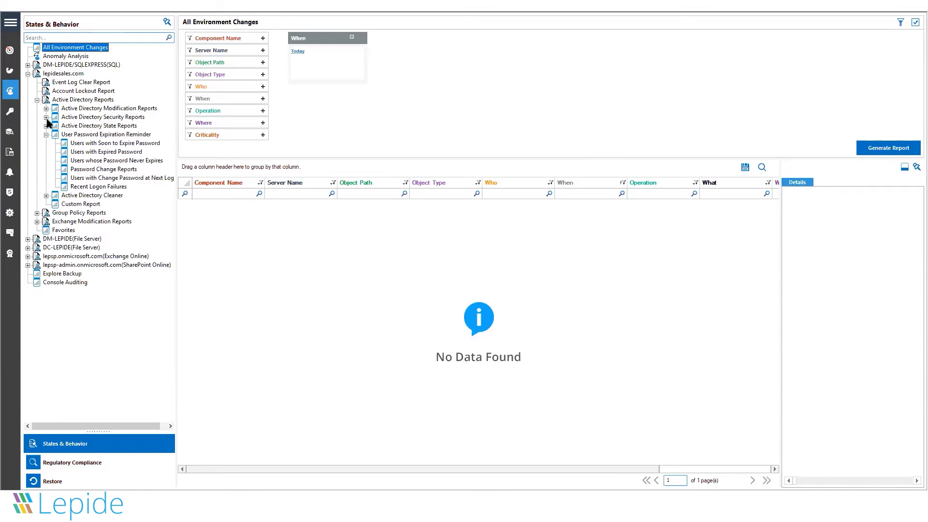
left_click(46, 133)
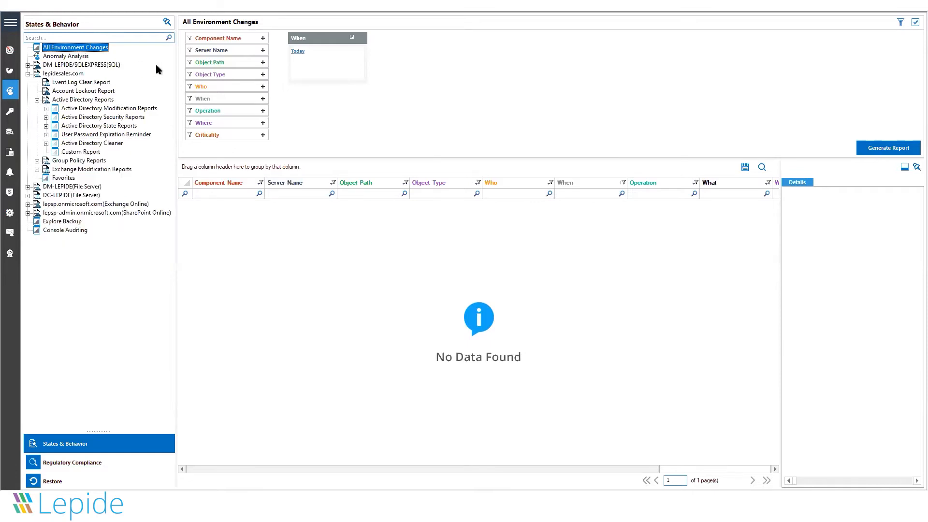
mouse_move(158, 66)
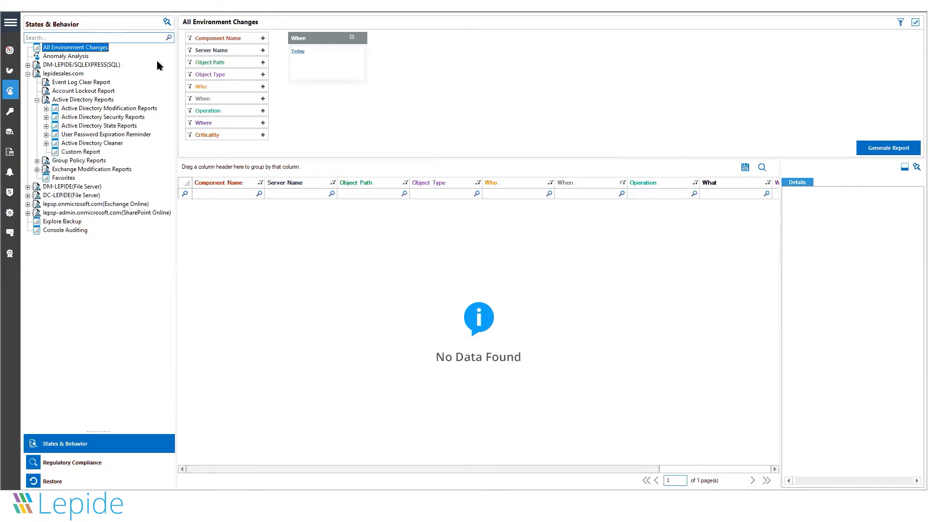
mouse_move(117, 110)
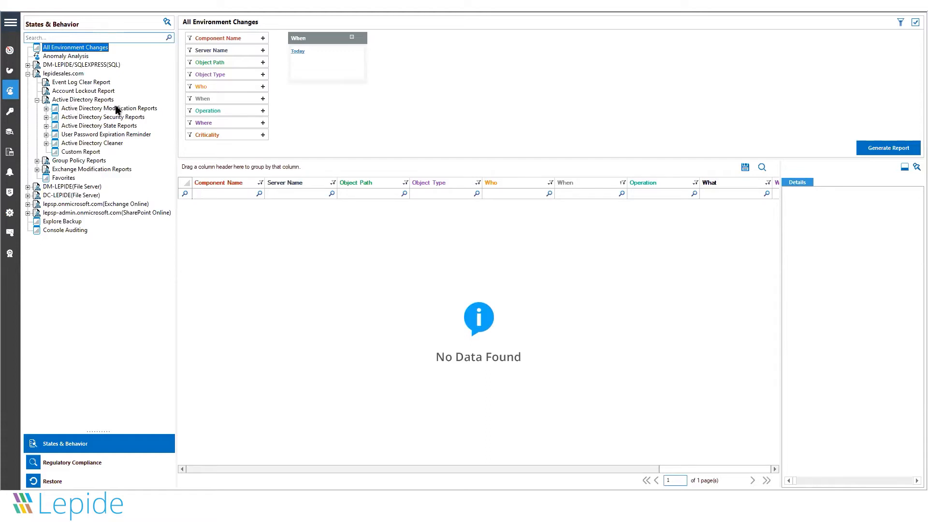
mouse_move(48, 128)
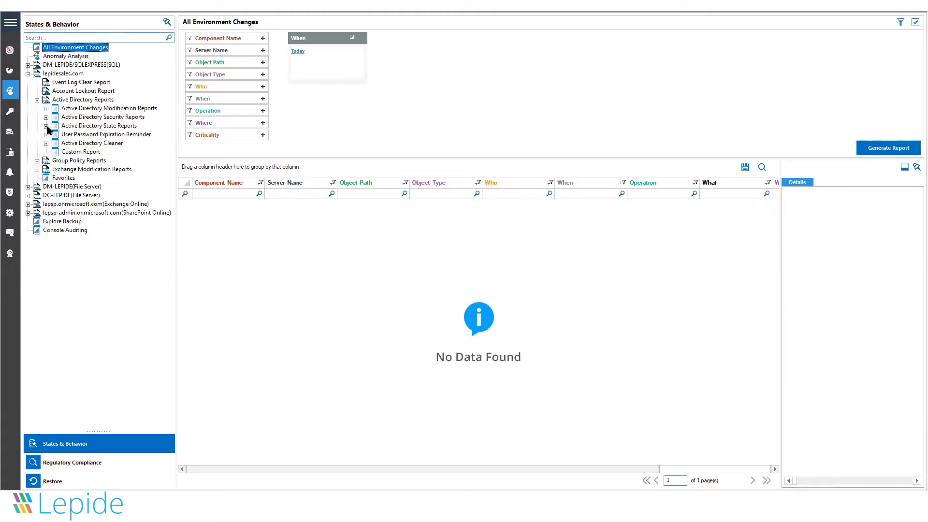
left_click(47, 125)
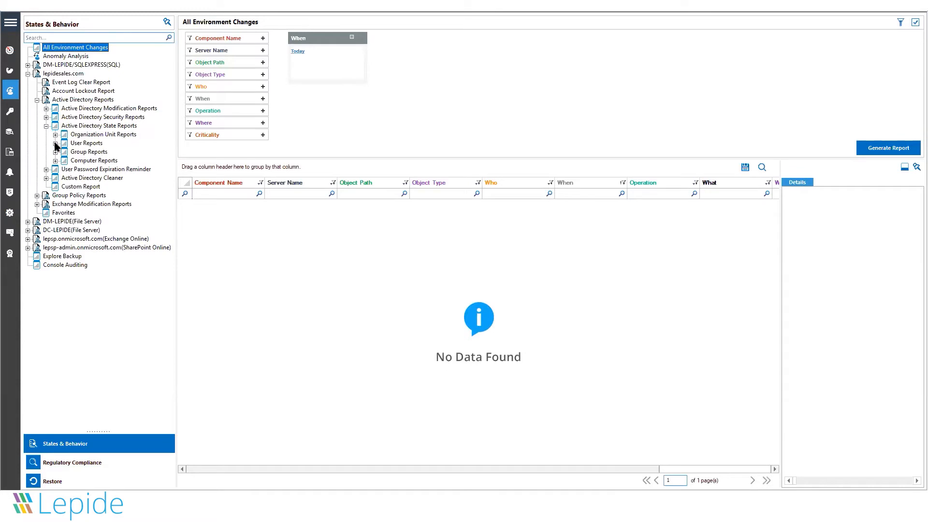
mouse_move(64, 138)
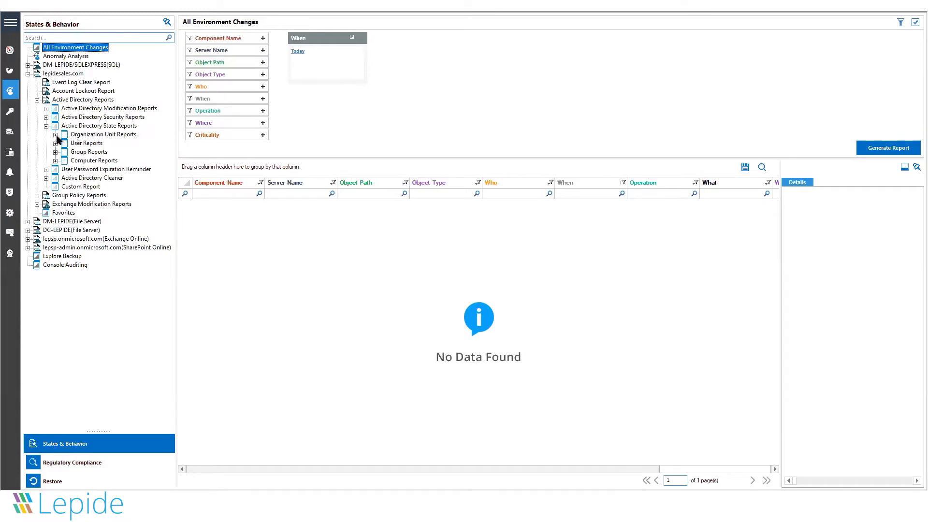
left_click(56, 134)
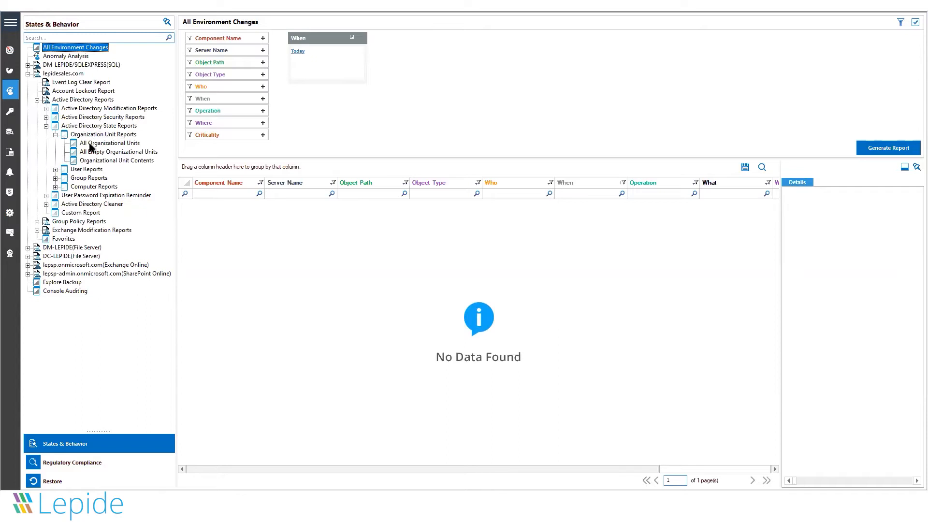
- Show the All Organizational Units report from the latest backup (130 records) and expand User Reports
left_click(109, 143)
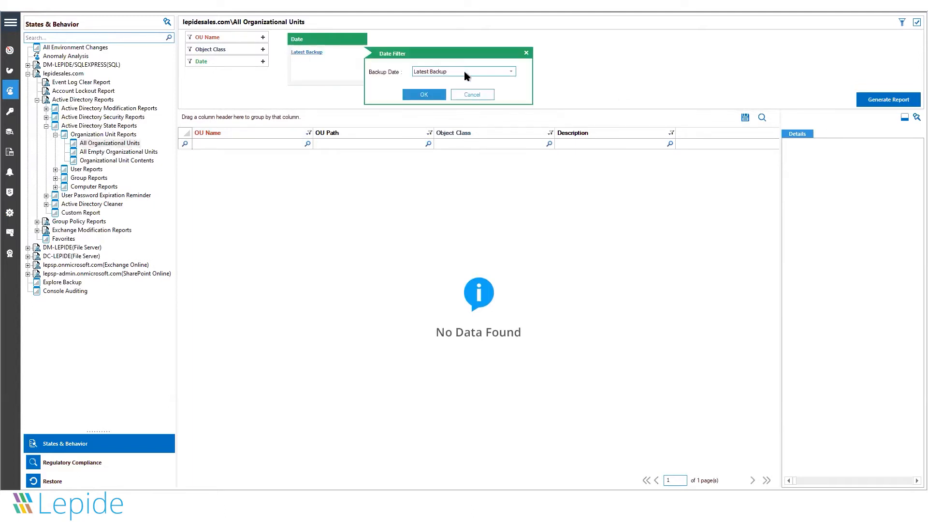
left_click(510, 71)
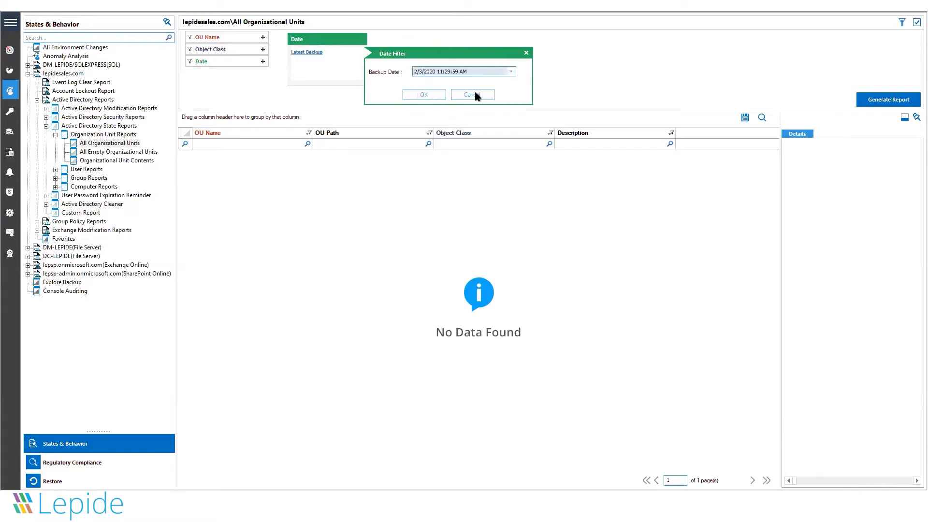
left_click(424, 94)
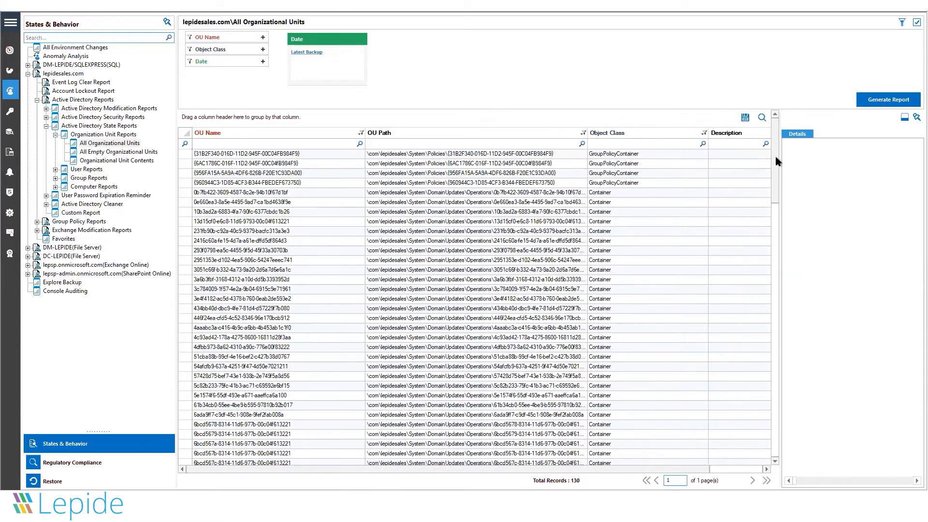
left_click(207, 133)
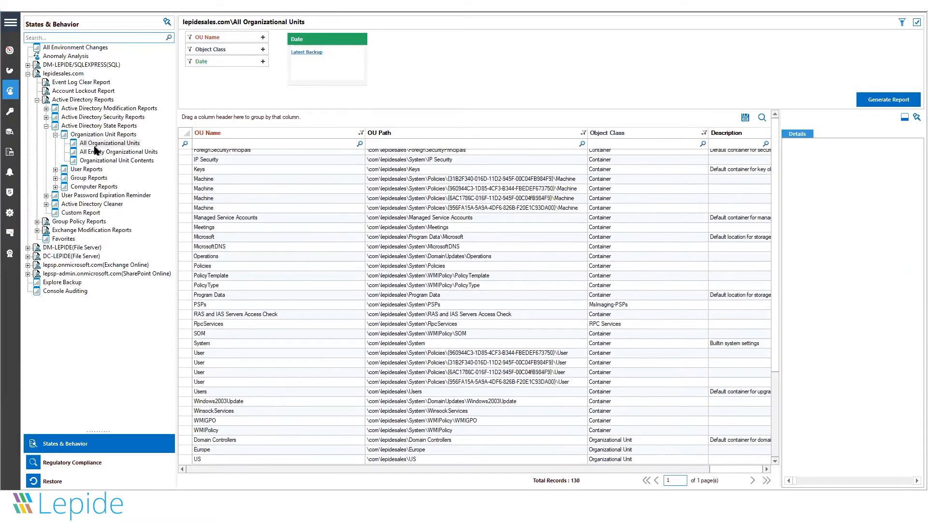
mouse_move(56, 173)
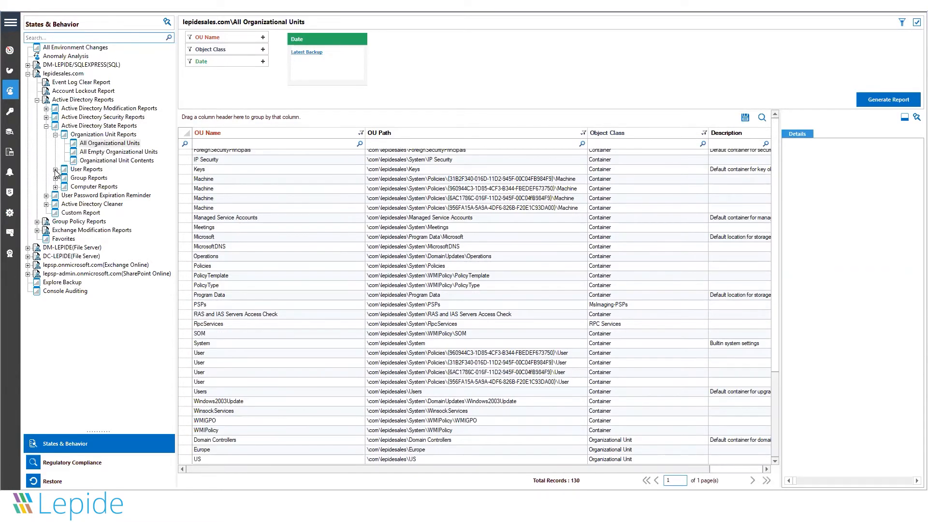
left_click(55, 168)
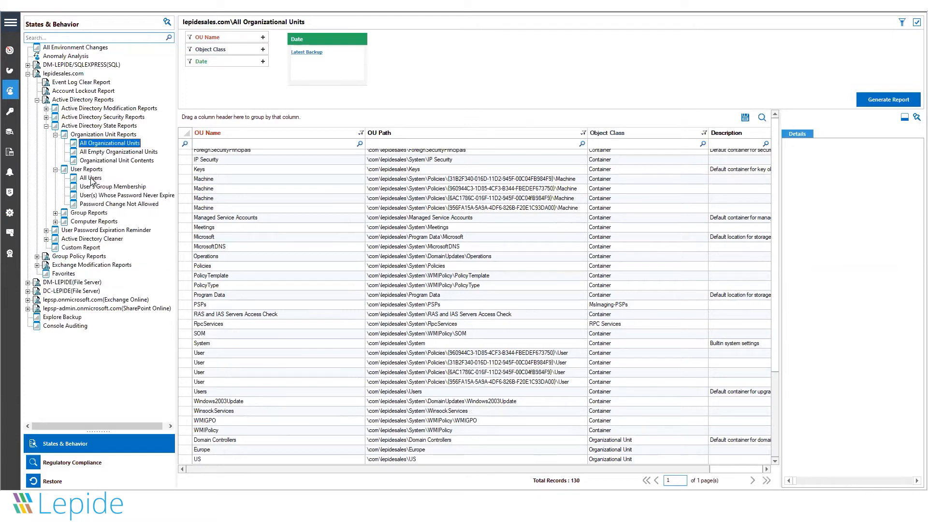
- Show the All Users report with 7 accounts, then collapse Active Directory State Reports
left_click(91, 178)
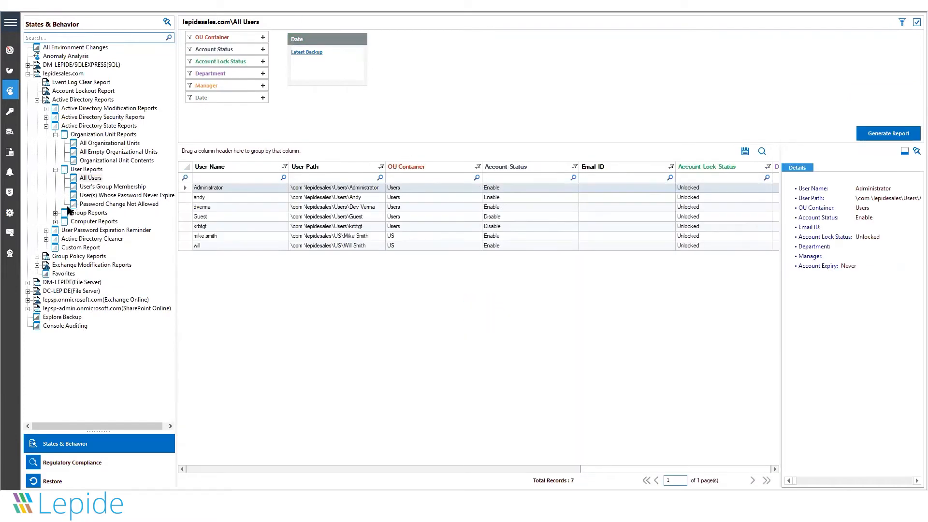
left_click(56, 213)
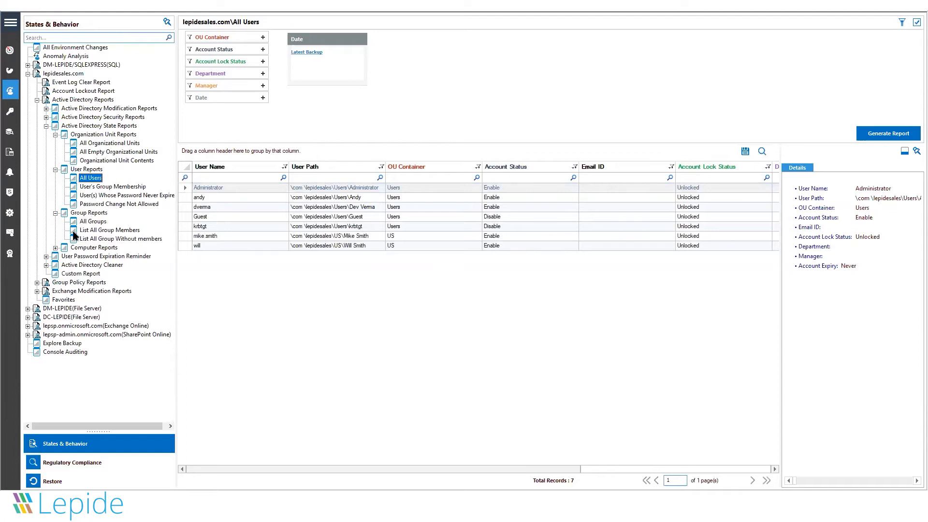
left_click(54, 246)
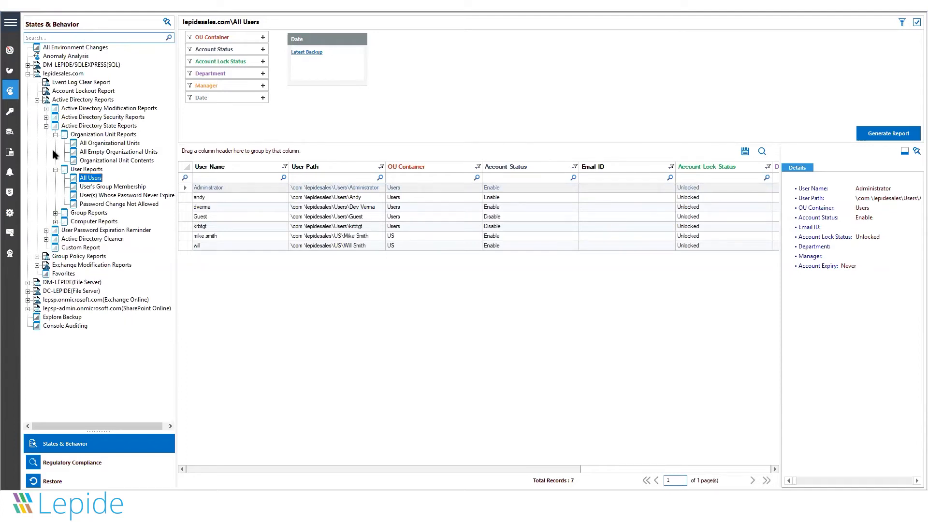
left_click(54, 143)
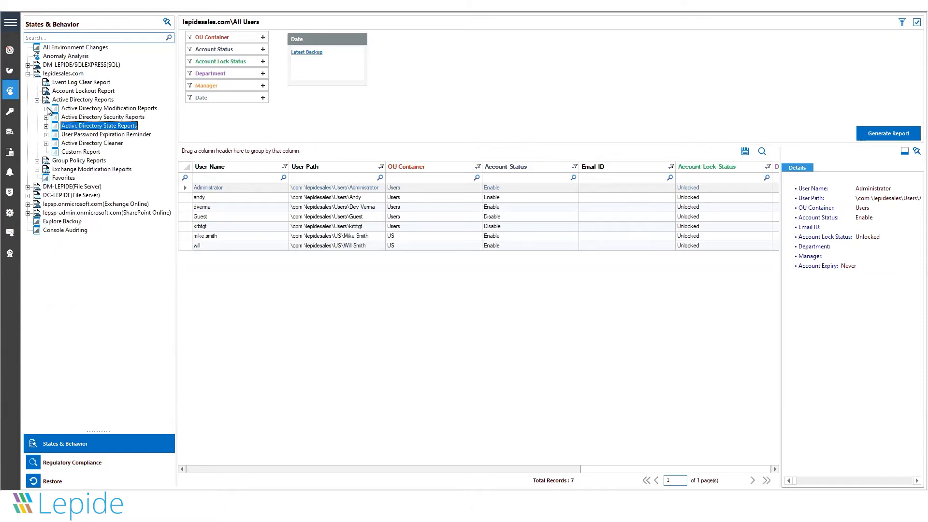
- Show the Object Modifications report under All Modification Reports, filtered to Today
left_click(46, 108)
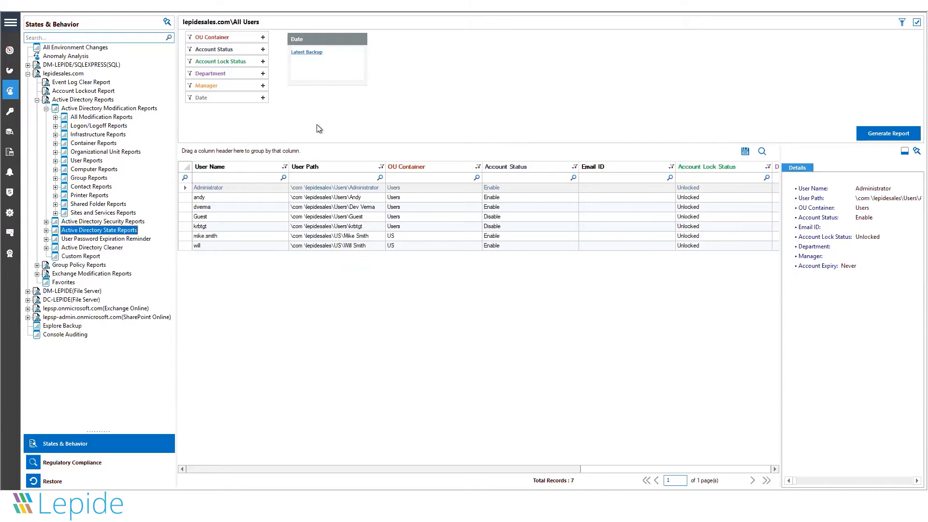
mouse_move(265, 125)
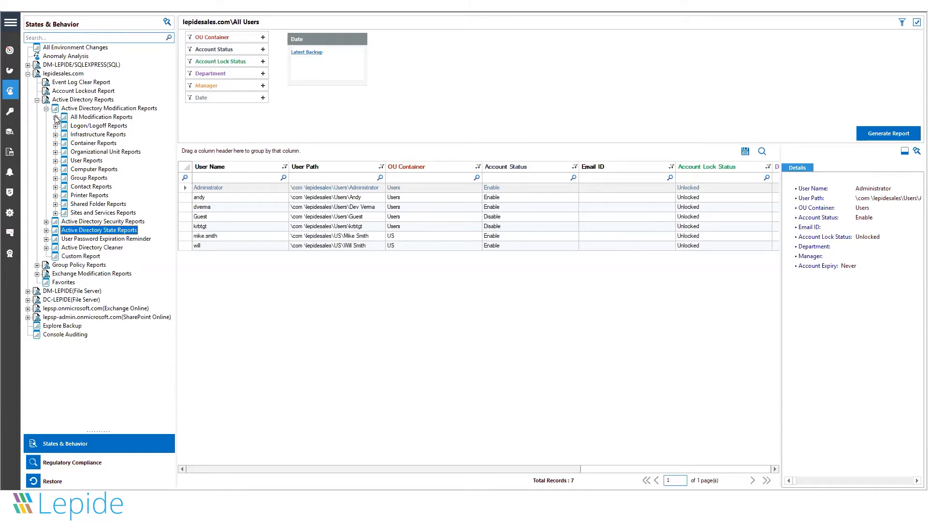
left_click(56, 117)
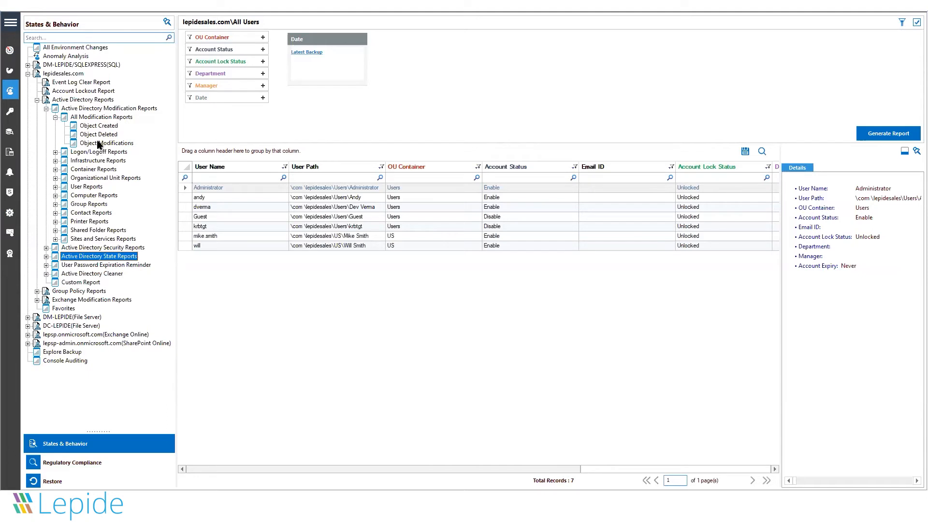
left_click(106, 143)
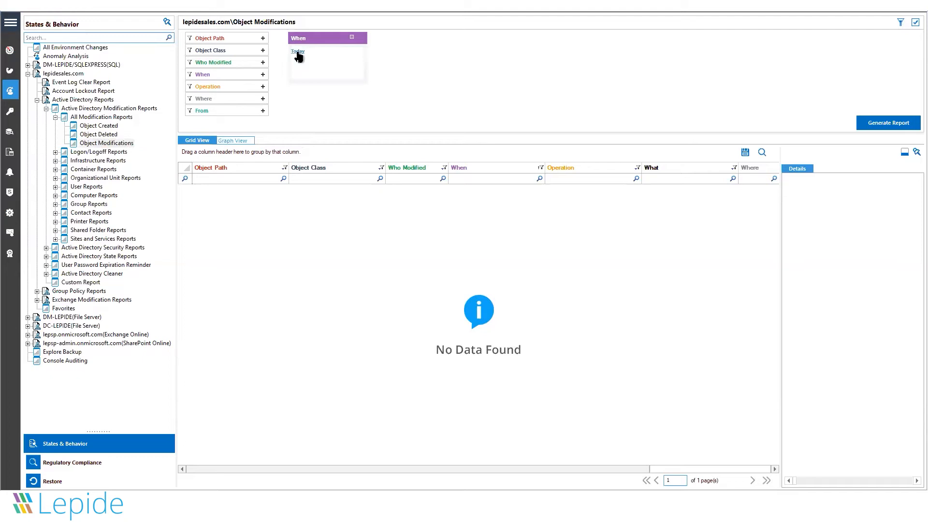
- Set the When filter to a custom date range starting March 2019
left_click(298, 51)
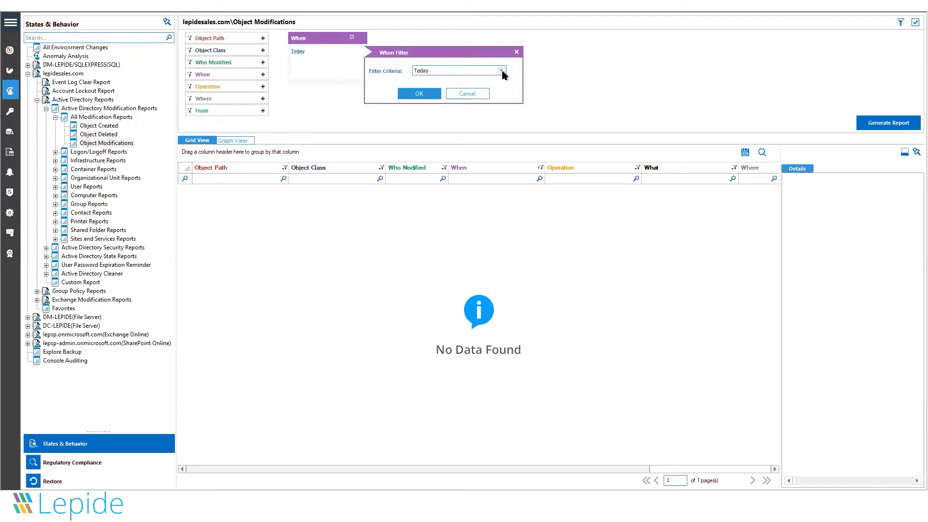
left_click(501, 71)
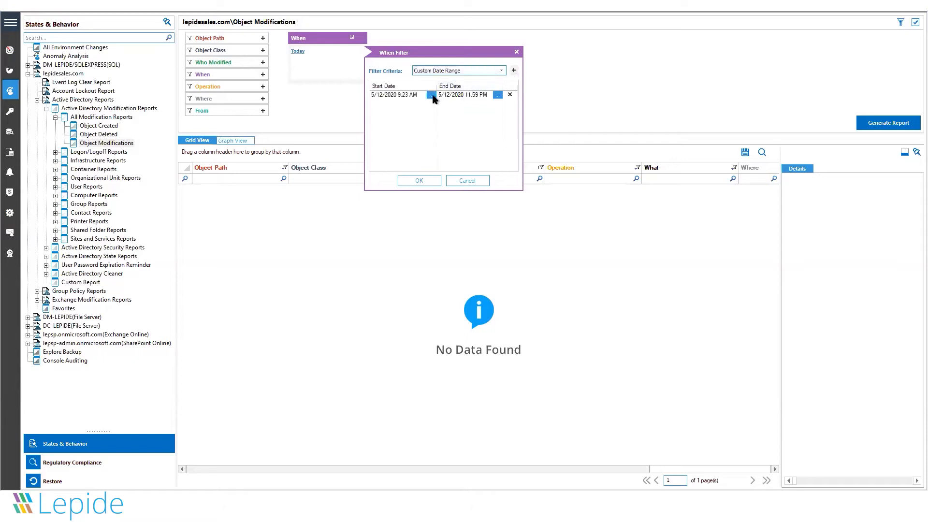
left_click(430, 94)
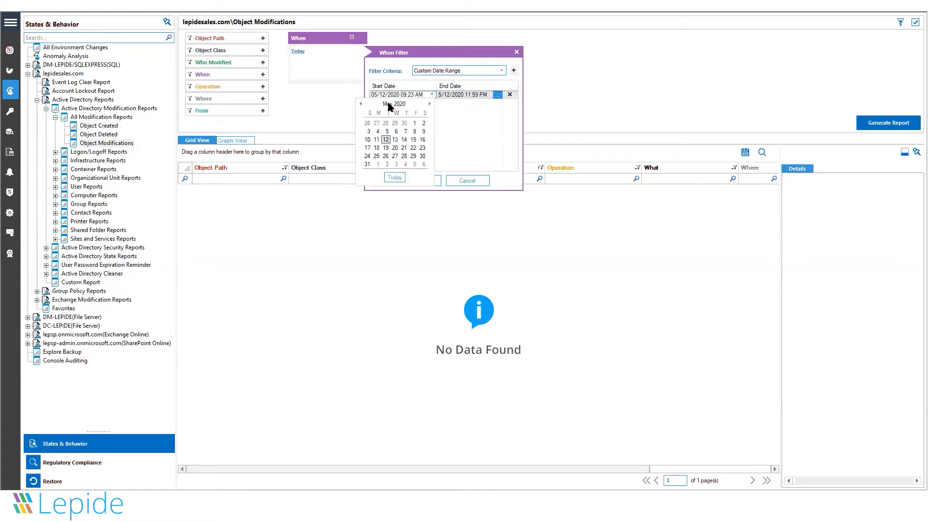
left_click(394, 103)
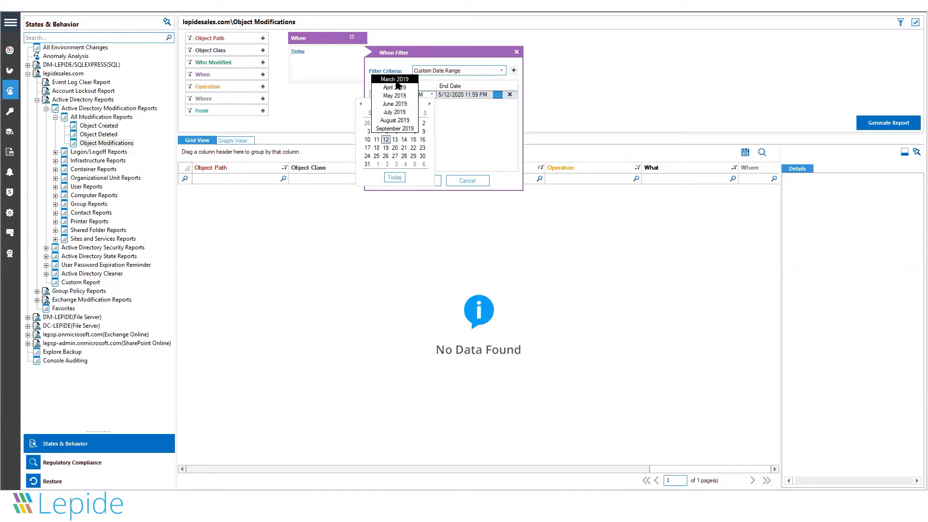
left_click(394, 78)
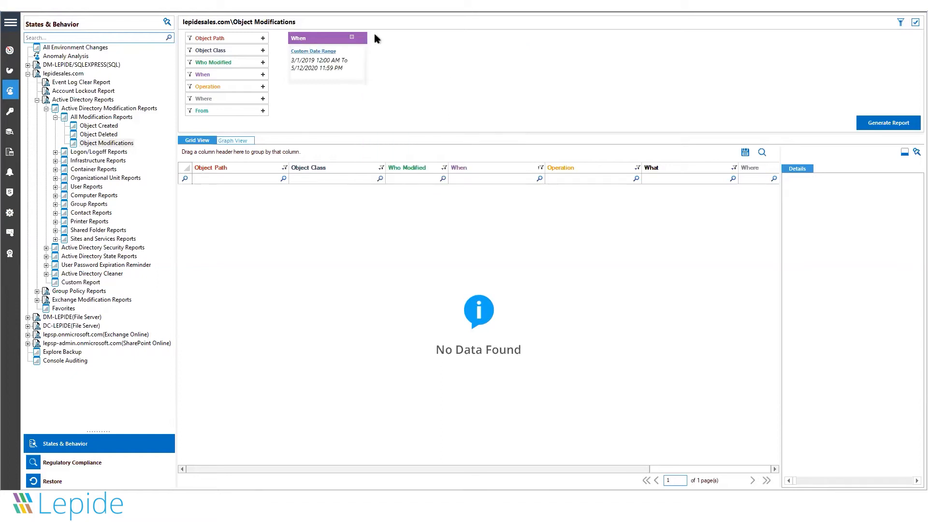
mouse_move(306, 53)
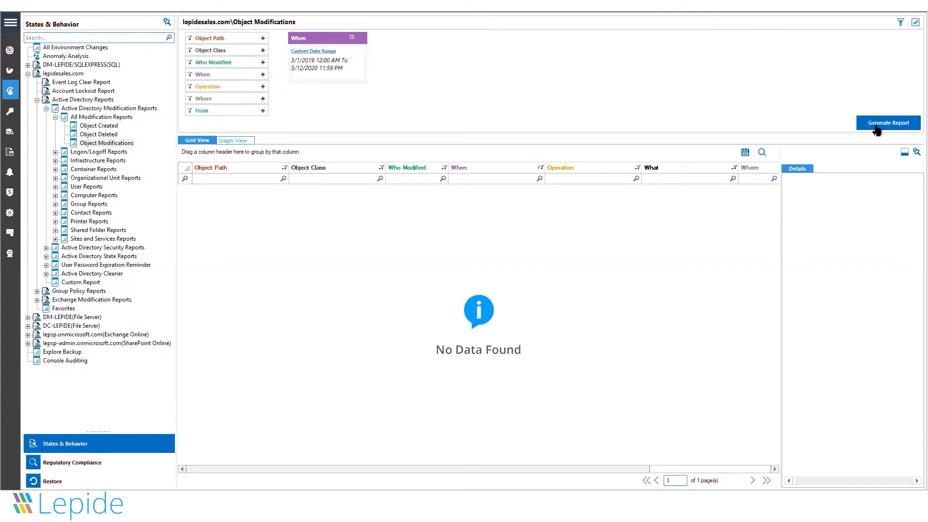
- Generate the Object Modifications report (75 records), widen Object Path and view the Container created entry
left_click(888, 123)
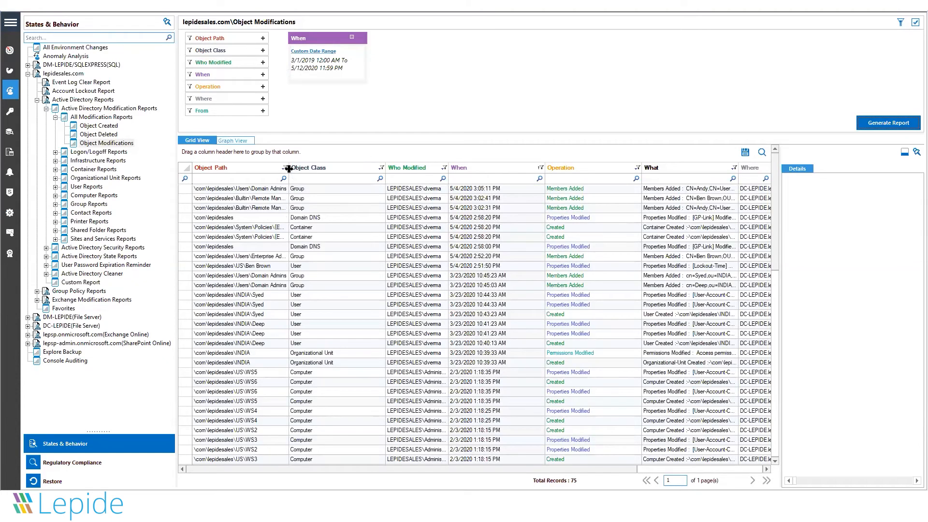
left_click_drag(284, 168, 352, 167)
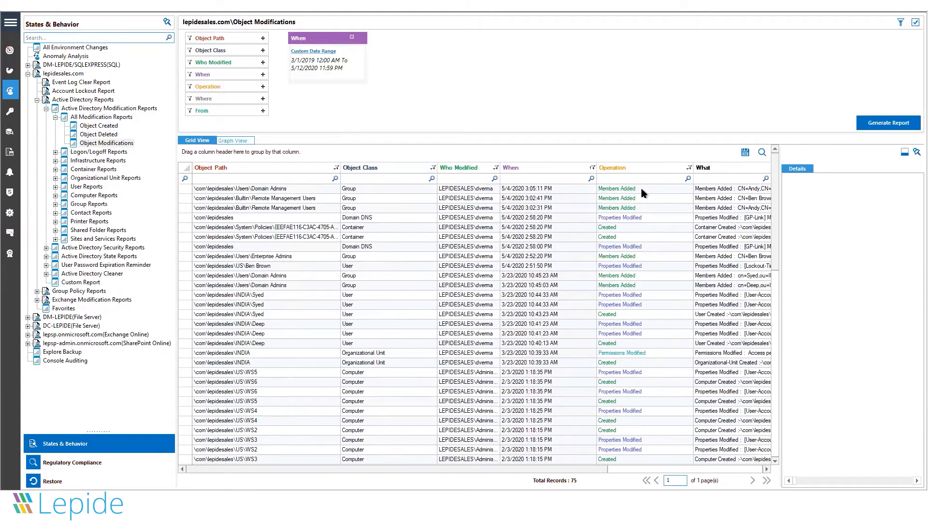
mouse_move(644, 221)
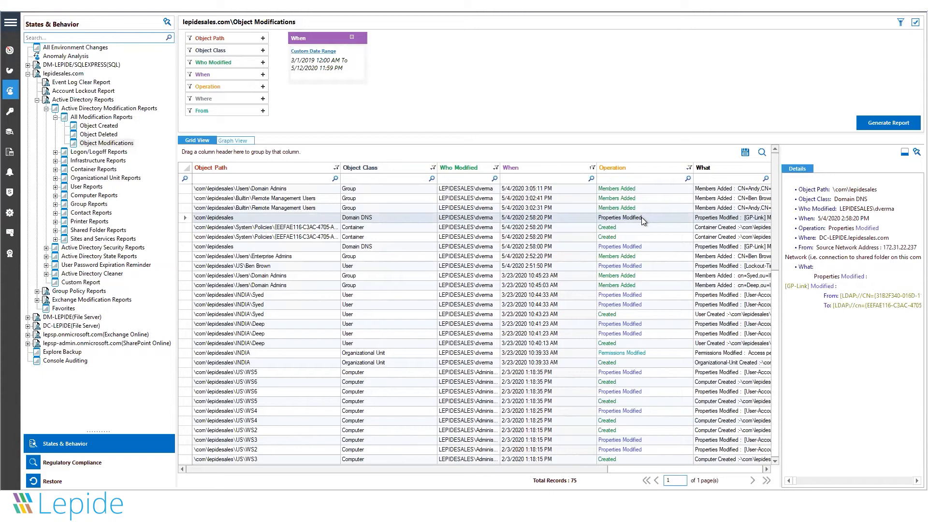
left_click(415, 228)
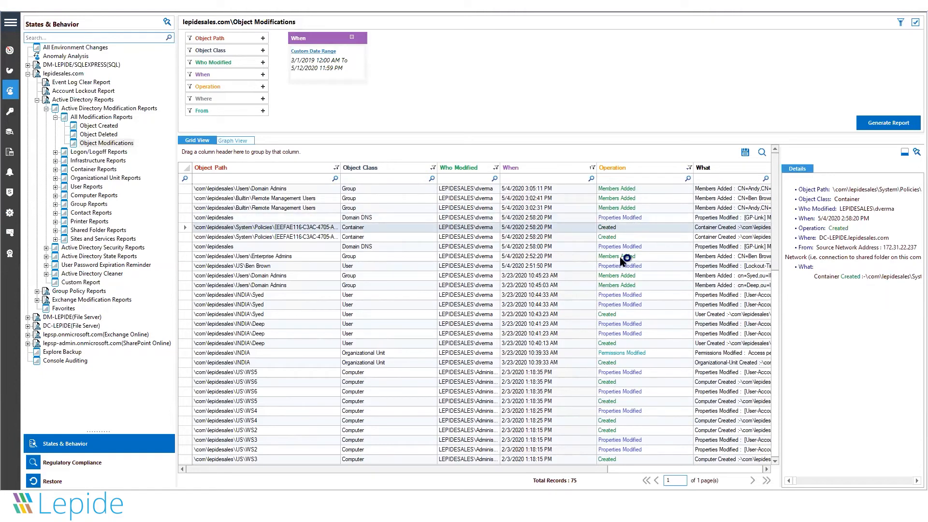
mouse_move(616, 329)
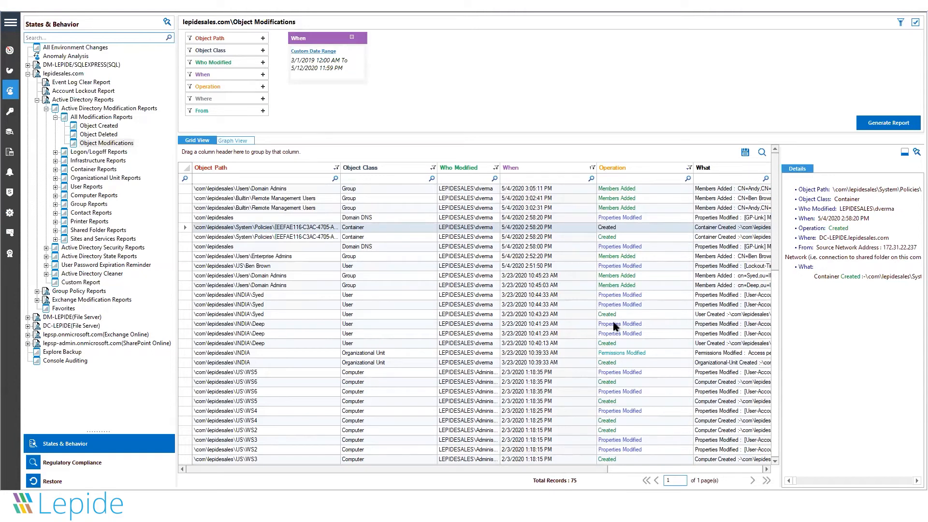
mouse_move(614, 358)
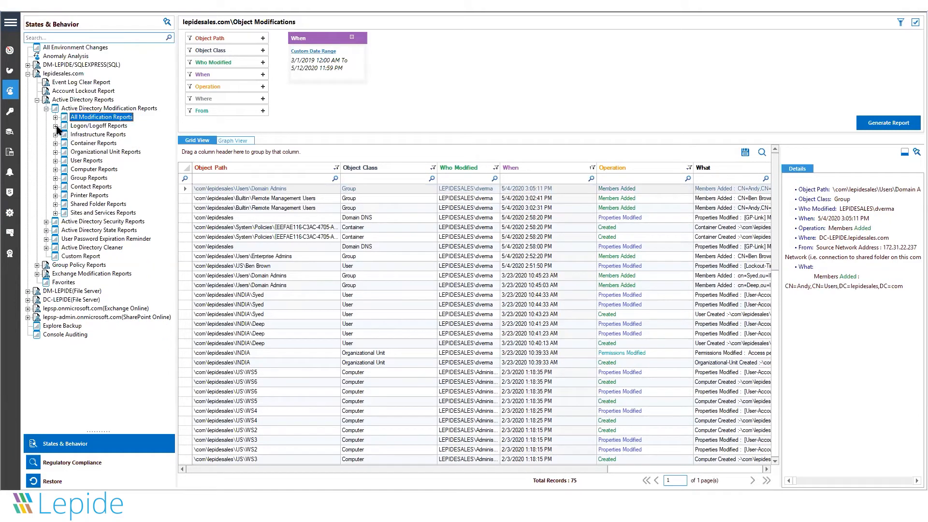
- Generate the Successful User Logon/Logoff report for This Month
left_click(55, 126)
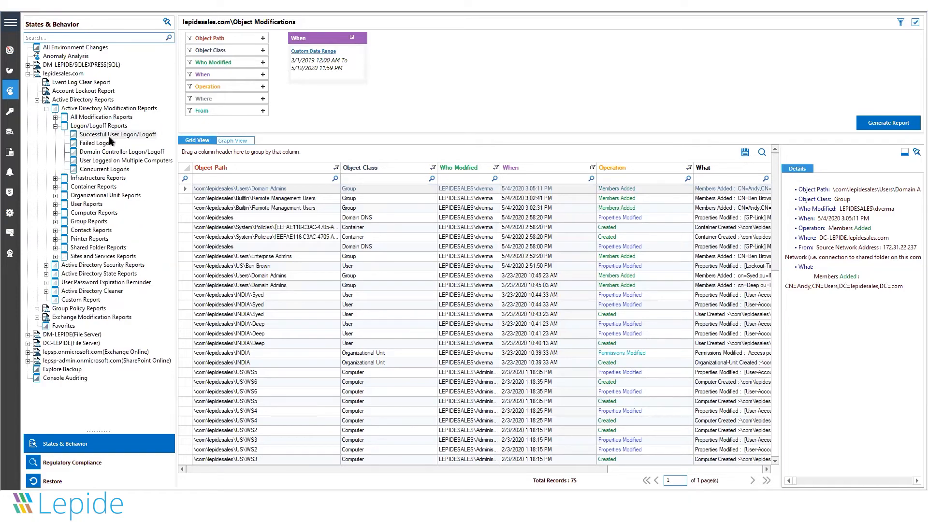
left_click(117, 135)
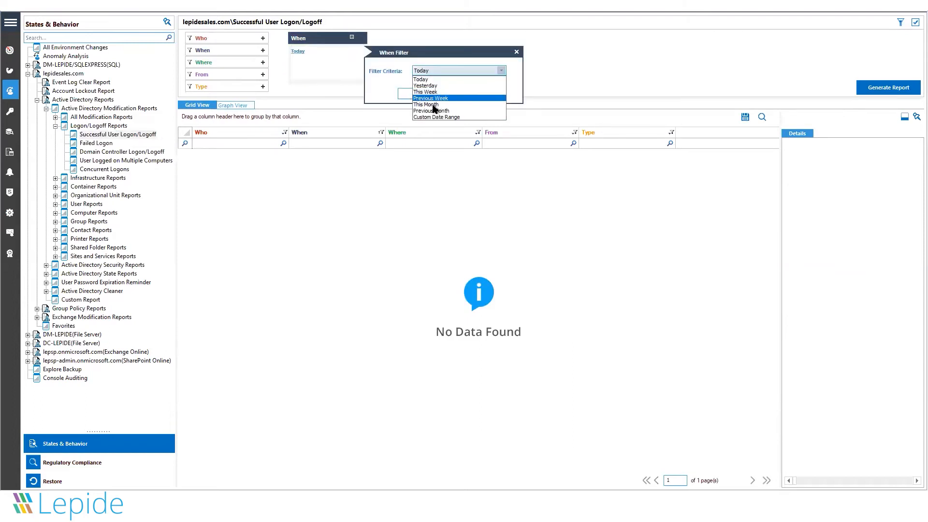
left_click(425, 104)
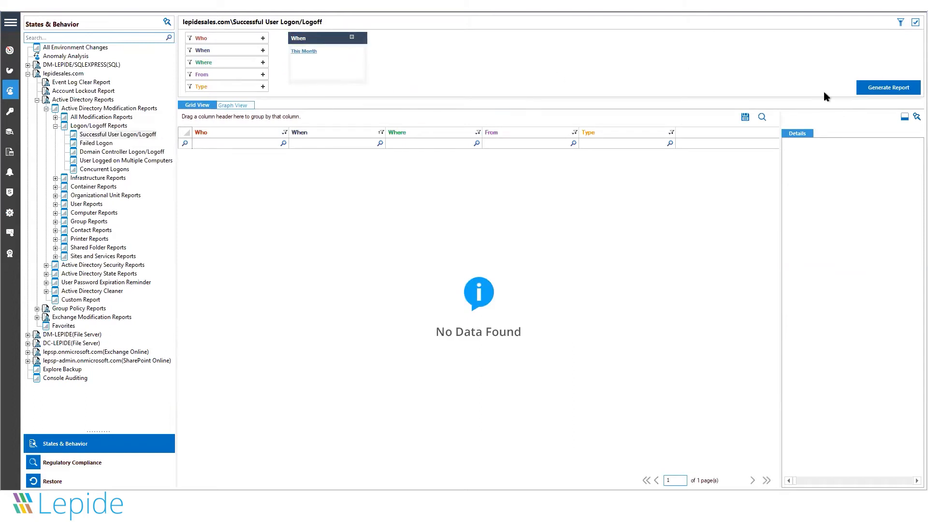
left_click(887, 87)
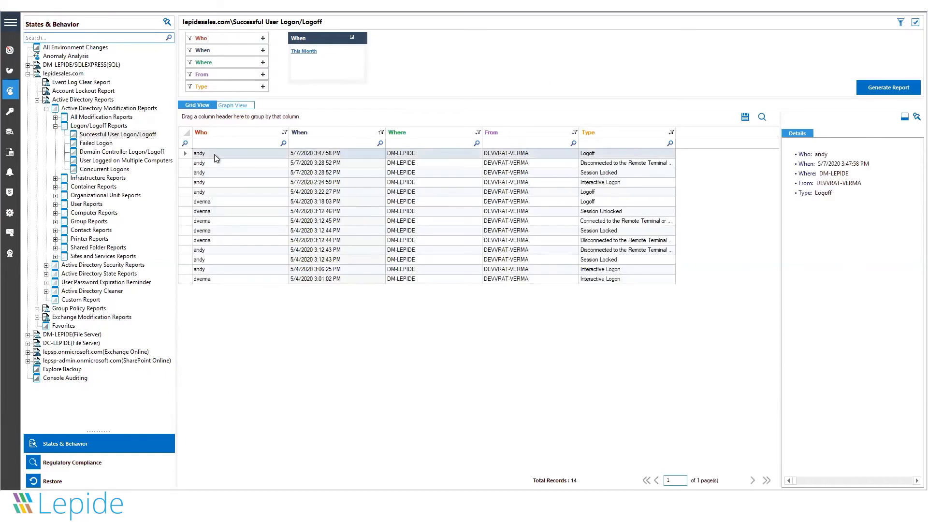
mouse_move(307, 160)
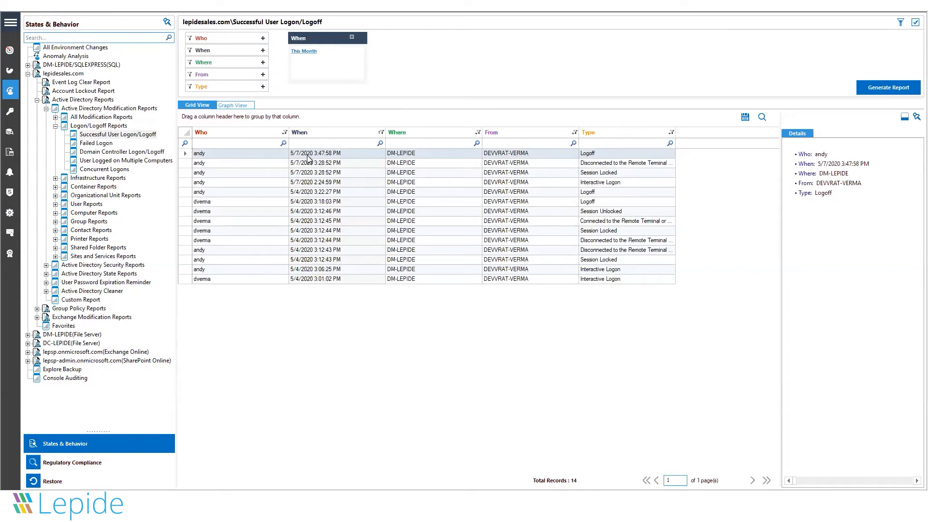
mouse_move(400, 160)
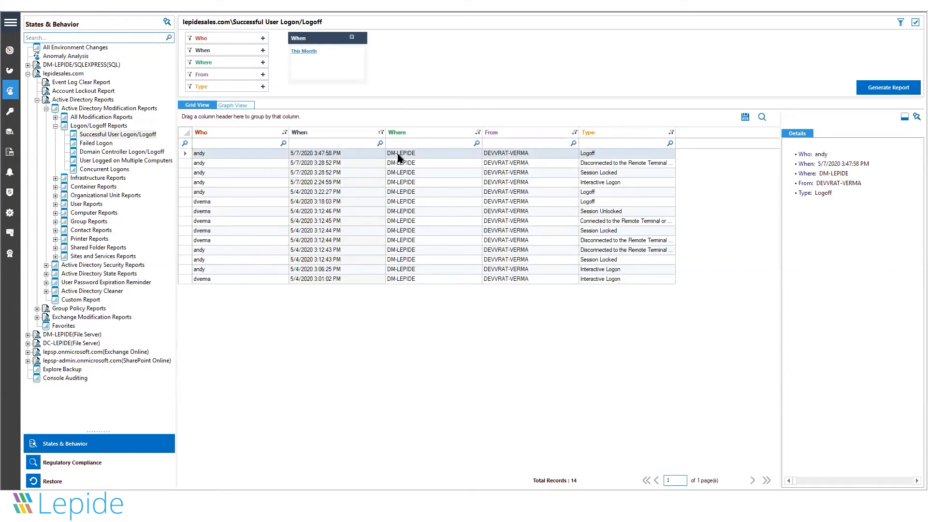
mouse_move(474, 160)
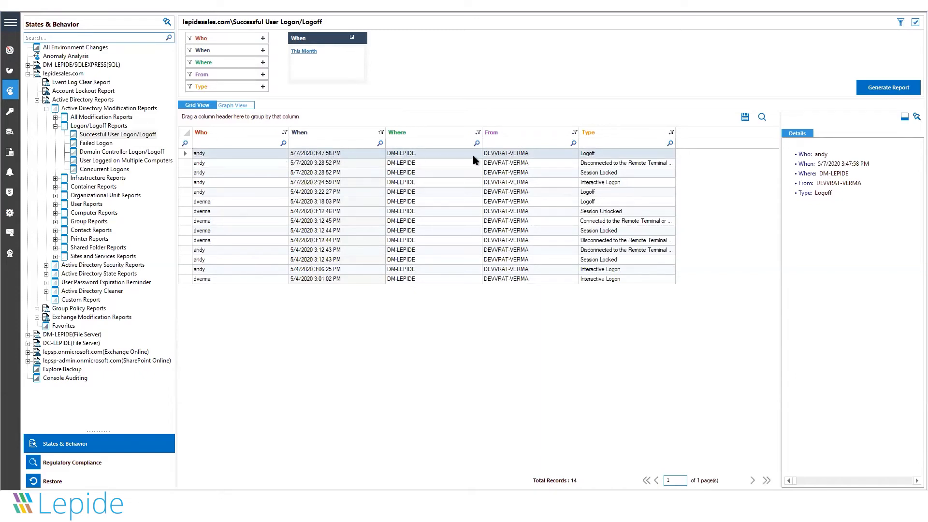
mouse_move(509, 158)
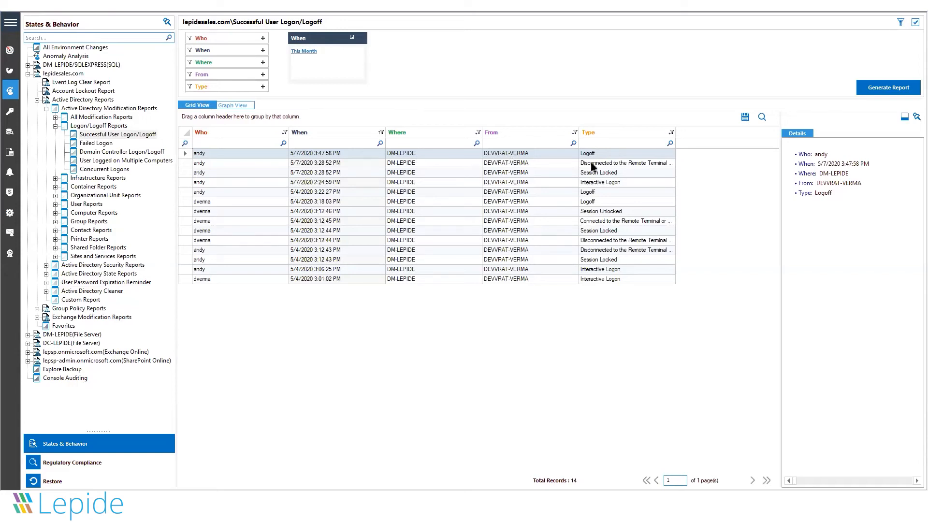
mouse_move(591, 162)
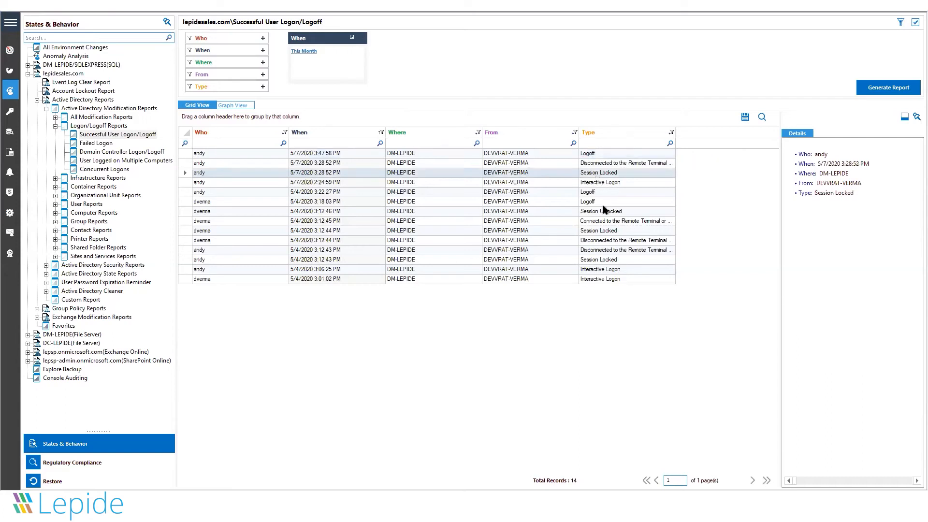
left_click(415, 239)
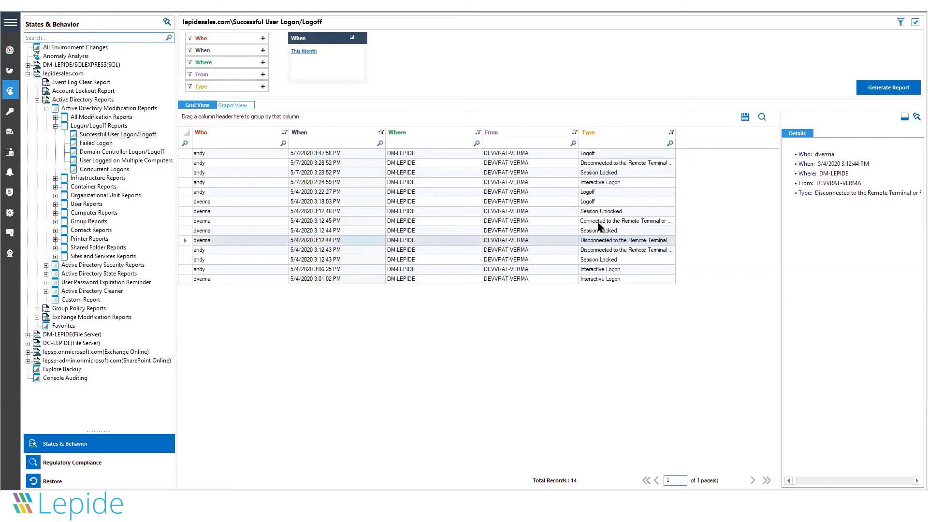
left_click(415, 221)
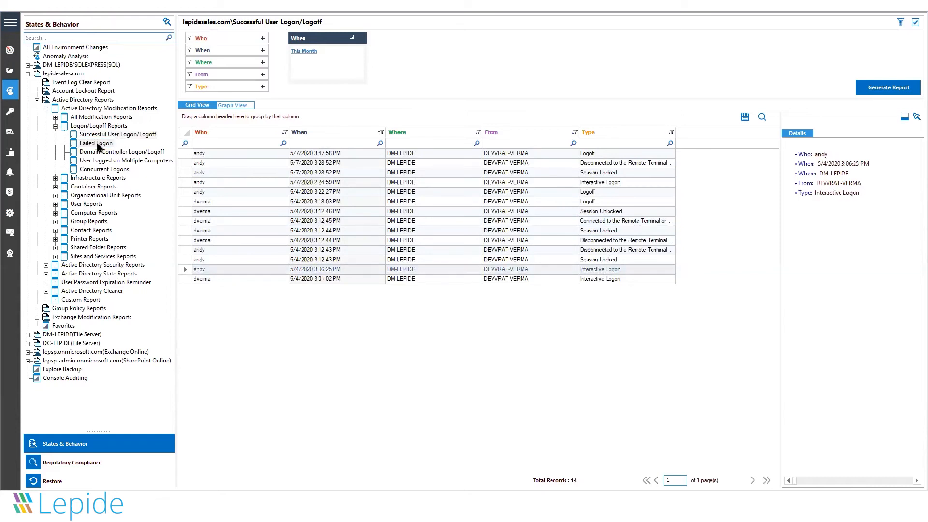
left_click(95, 143)
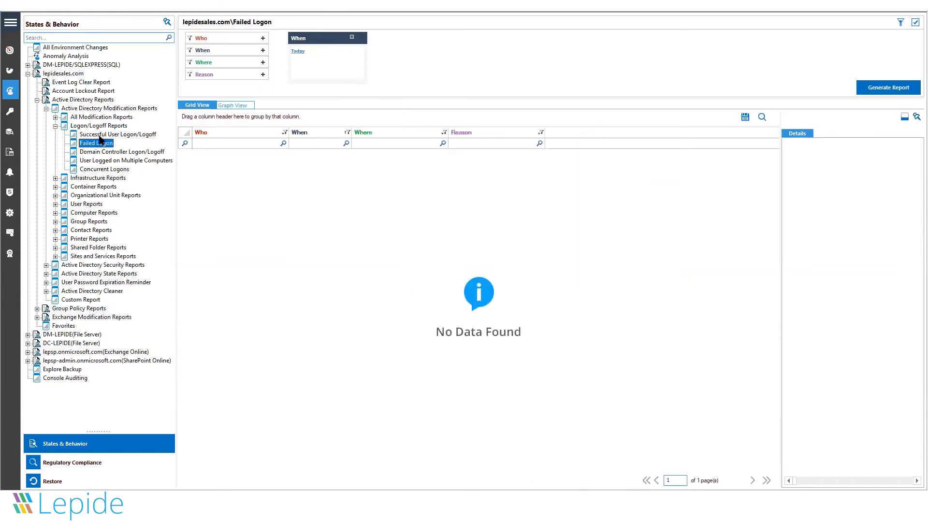
- Return to Successful User Logon/Logoff, then show the Domain Controller Logon/Logoff report
left_click(117, 134)
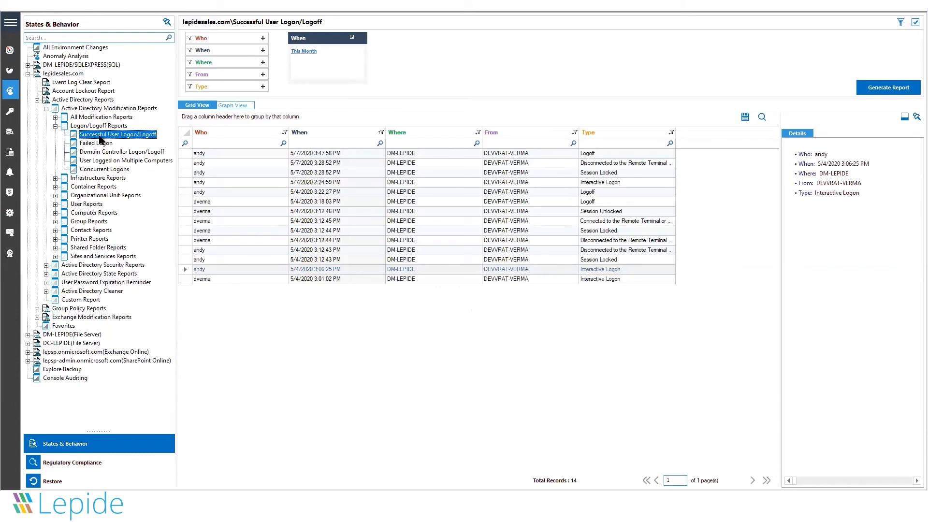
mouse_move(101, 143)
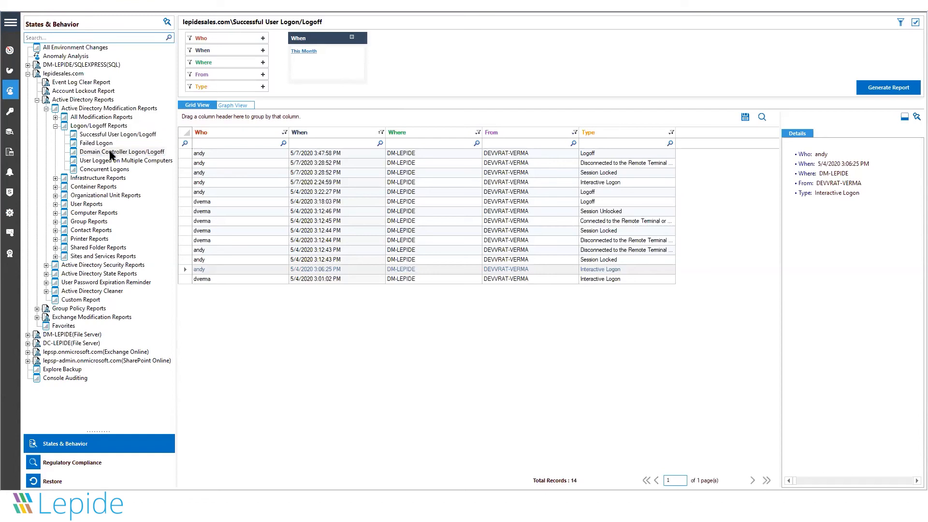
left_click(122, 152)
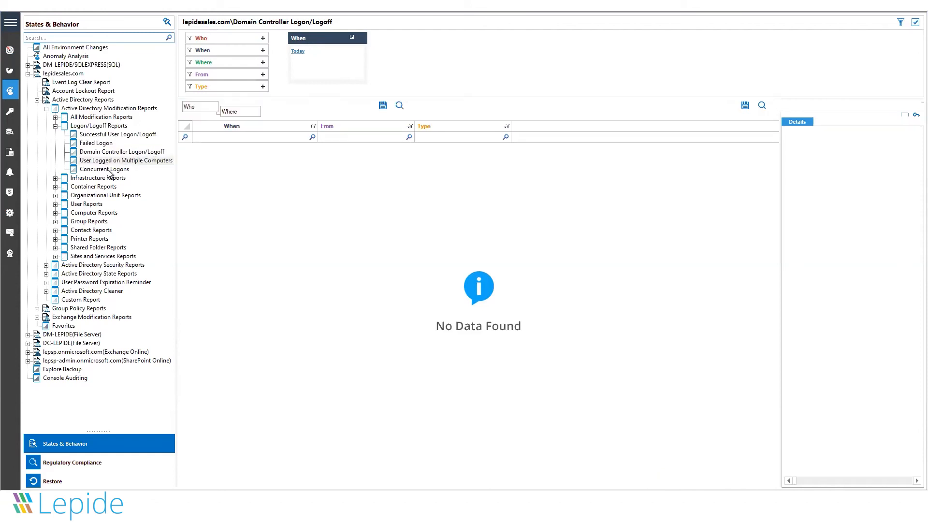
- View the Concurrent Logons report and expand the Container and Organizational Unit Reports groups
left_click(104, 168)
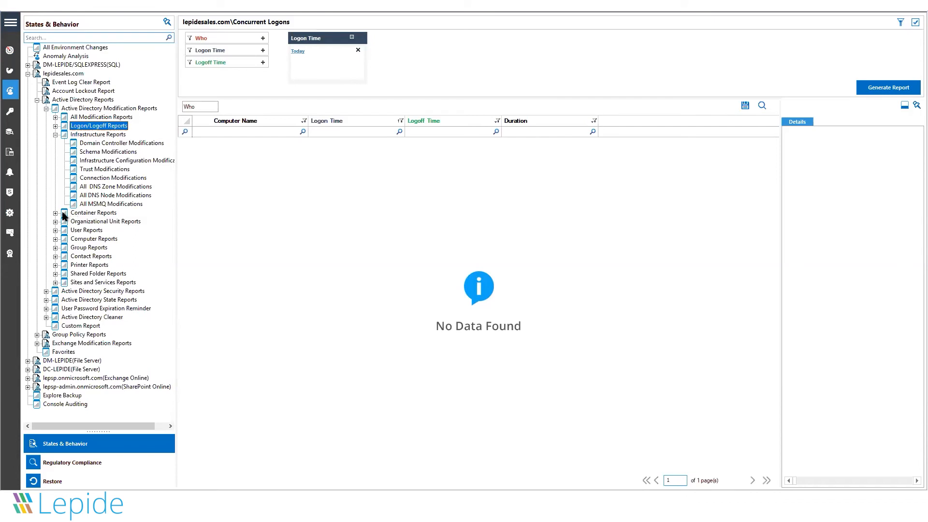
left_click(55, 213)
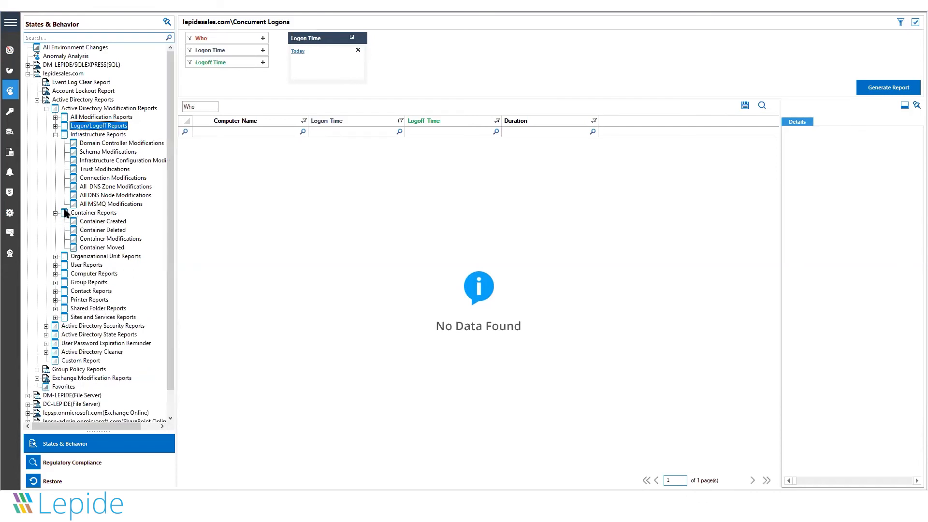
left_click(55, 230)
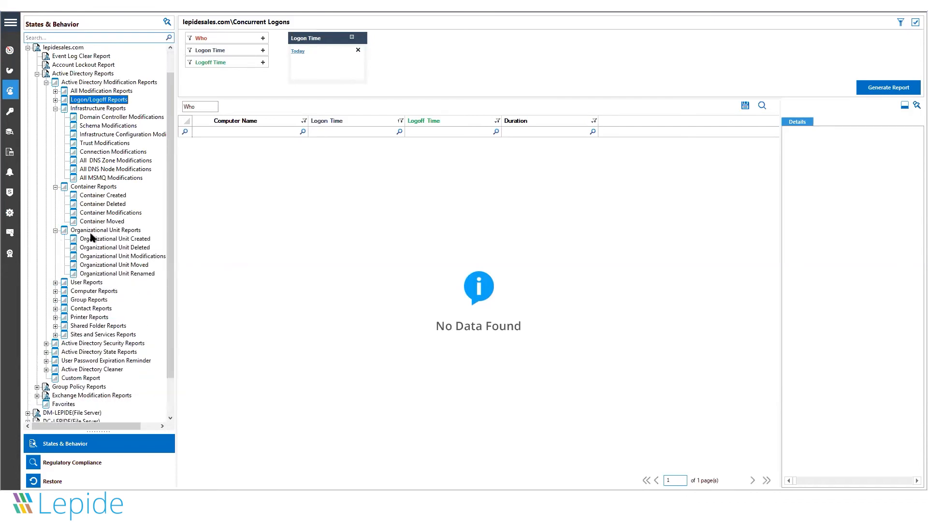
mouse_move(47, 288)
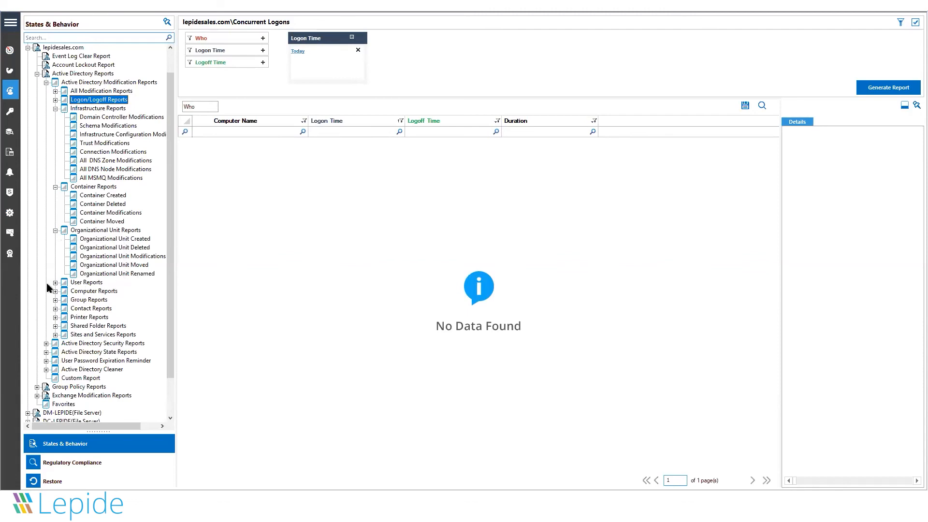
- Expand the User and Computer Reports groups, then collapse the lepidesales.com branch
left_click(54, 282)
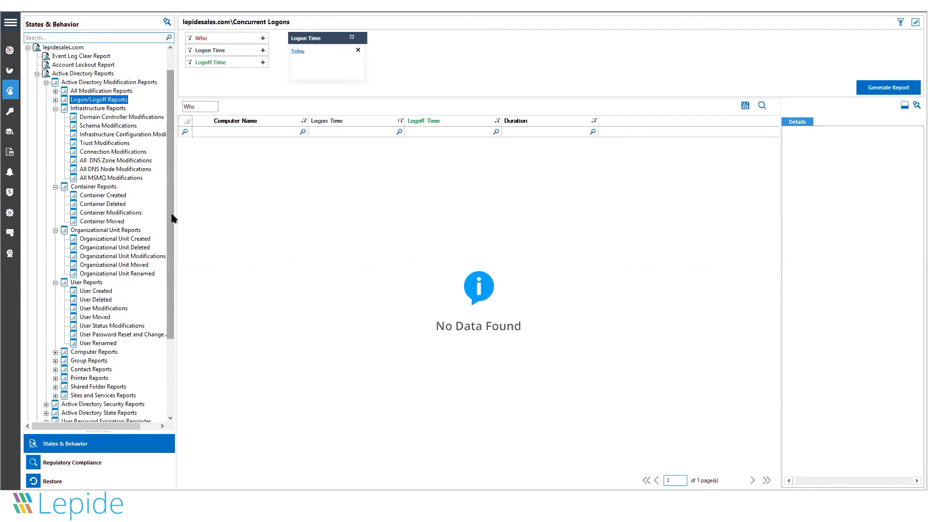
scroll("down", 3)
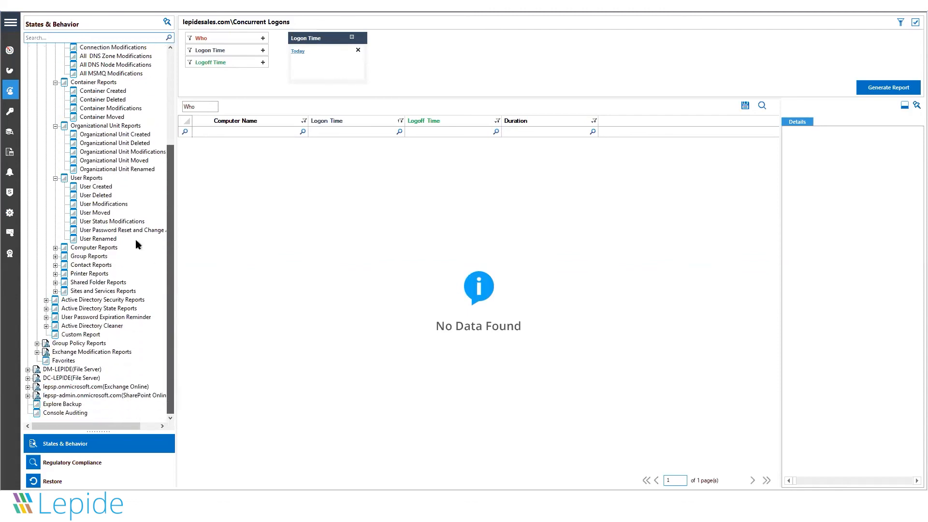
mouse_move(127, 233)
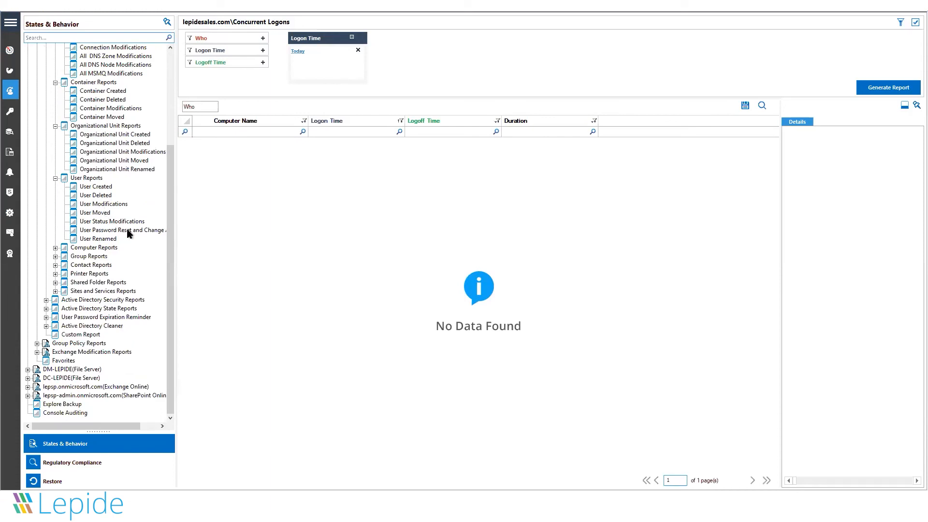
mouse_move(57, 251)
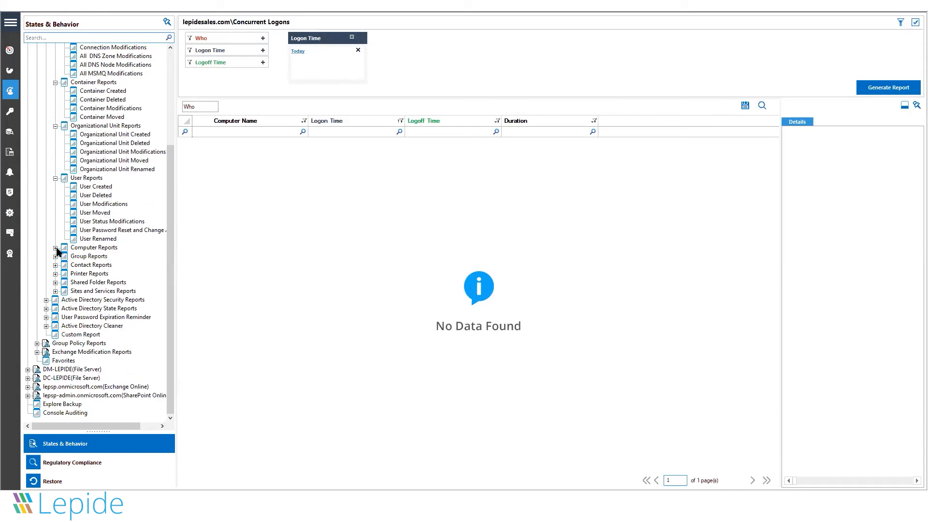
left_click(54, 247)
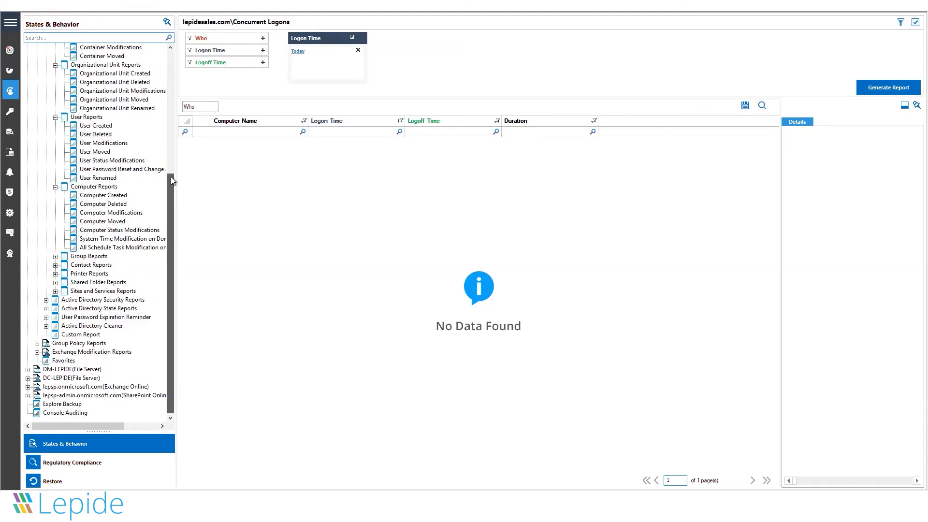
scroll("up", 3)
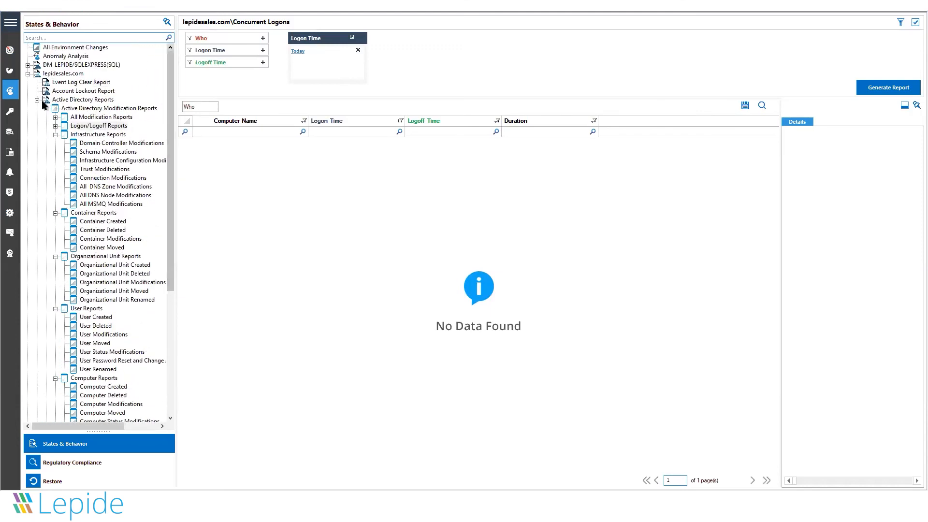
left_click(35, 74)
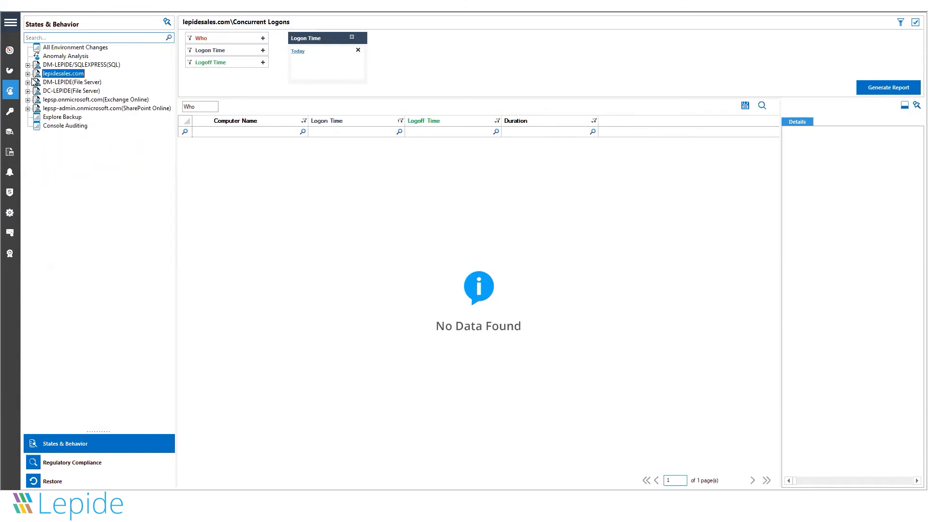